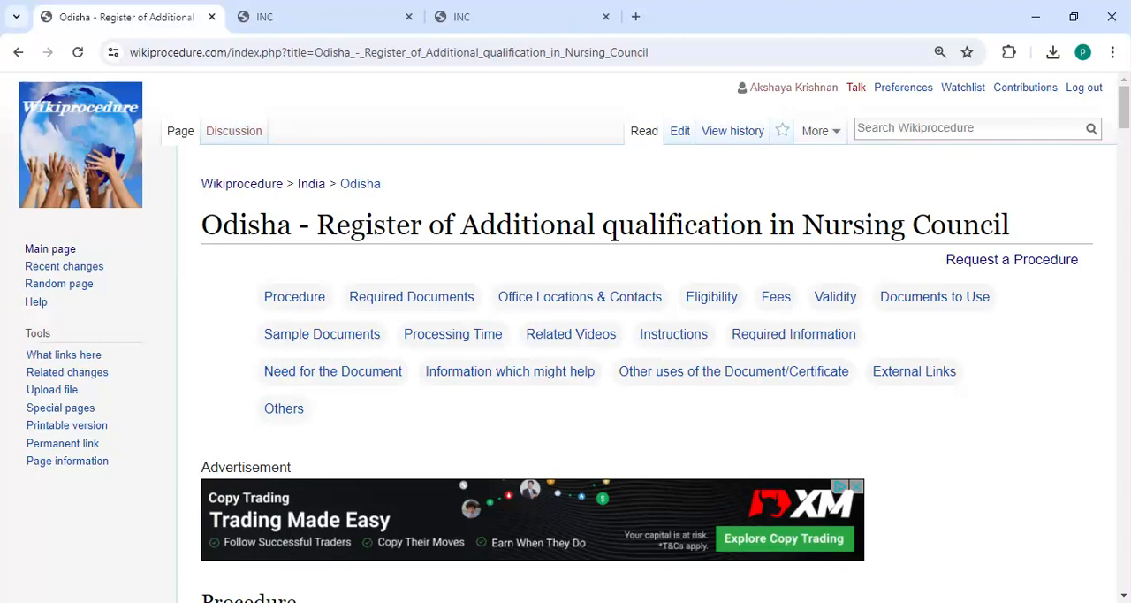
{"action": "mouse_move", "coordinate": [368, 247]}
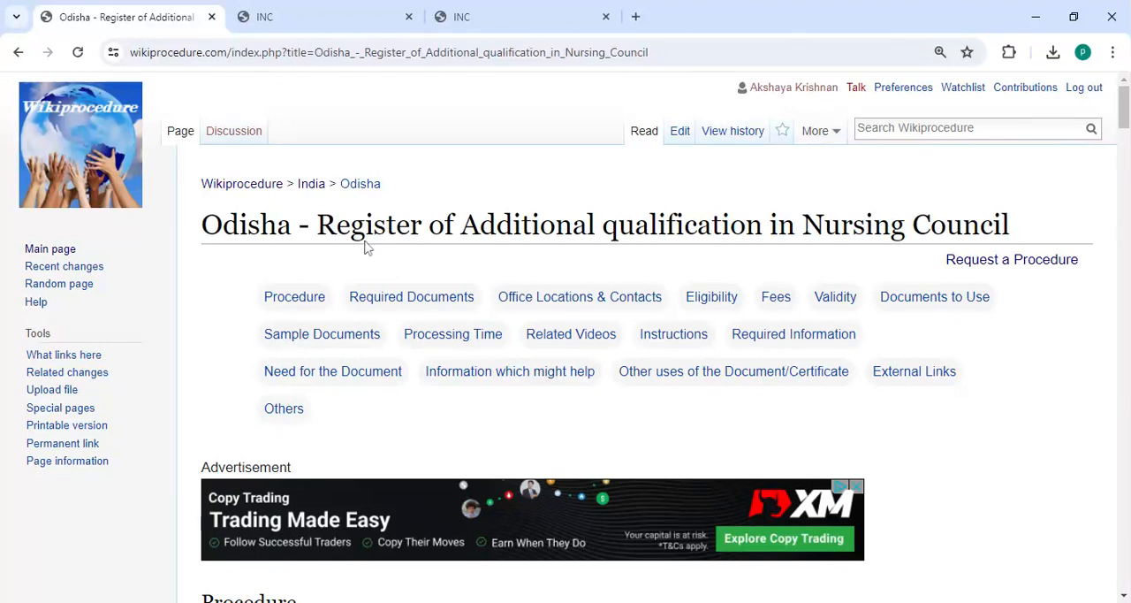
{"action": "mouse_move", "coordinate": [806, 258]}
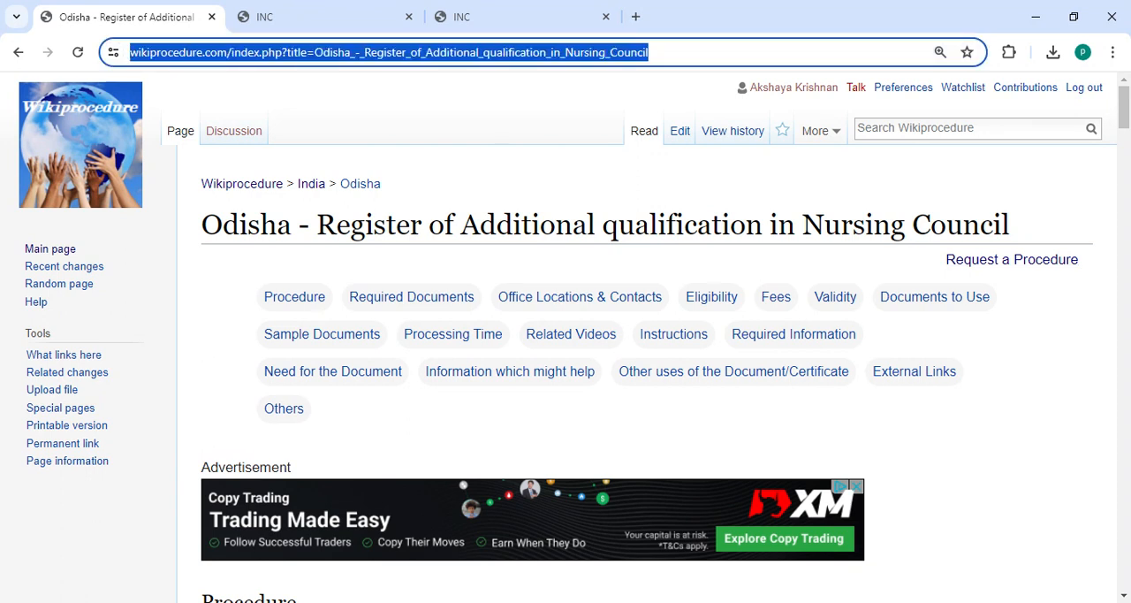
Scroll down the Wikiprocedure Odisha additional nursing qualification procedure page.
{"action": "scroll", "scroll_direction": "down", "scroll_amount": 3}
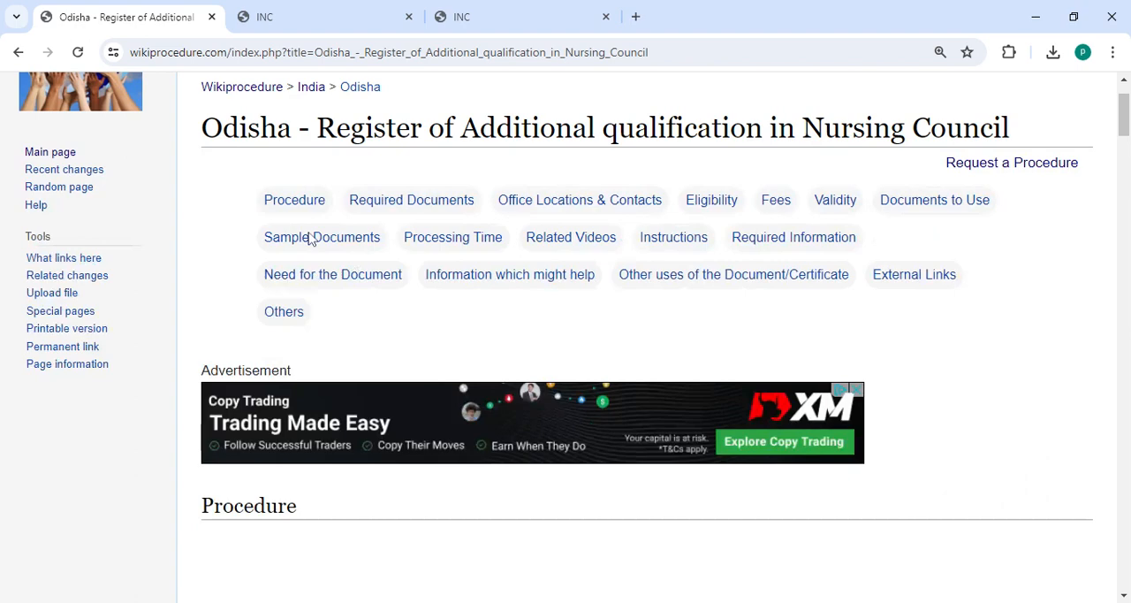
{"action": "scroll", "scroll_direction": "down", "scroll_amount": 3}
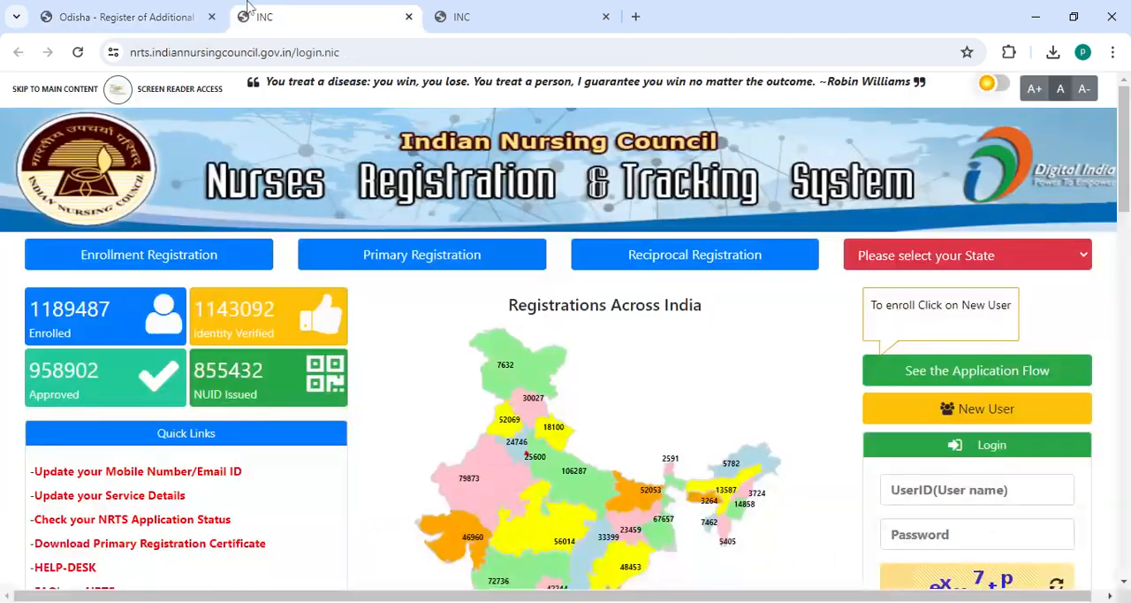
Review the NRTS new-user enrolment registration form down to the Submit section.
{"action": "scroll", "scroll_direction": "down", "scroll_amount": 3}
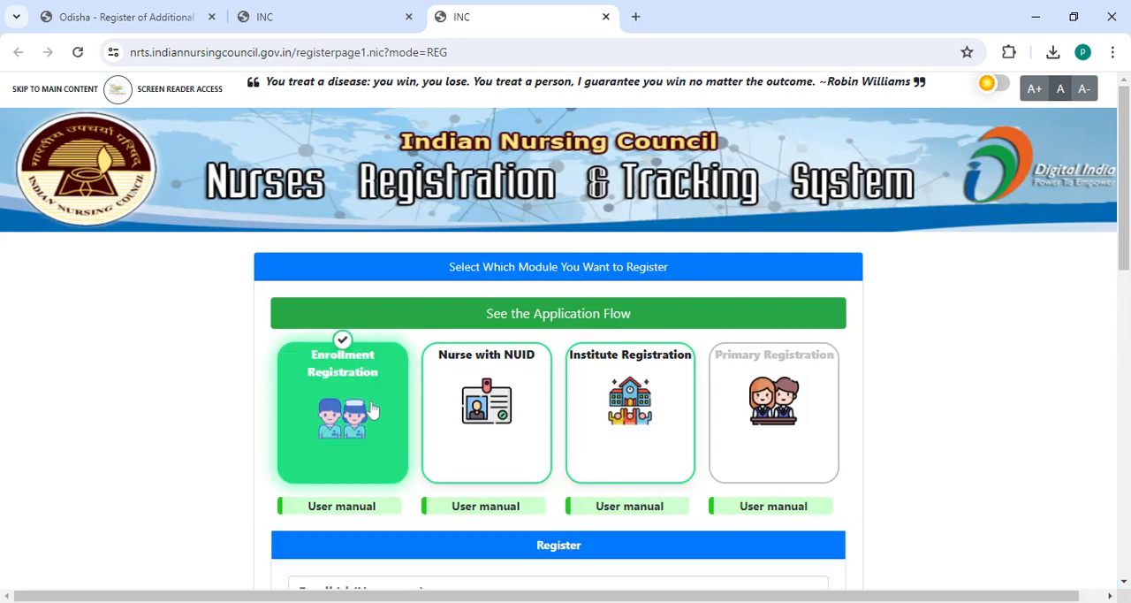
{"action": "scroll", "scroll_direction": "down", "scroll_amount": 3}
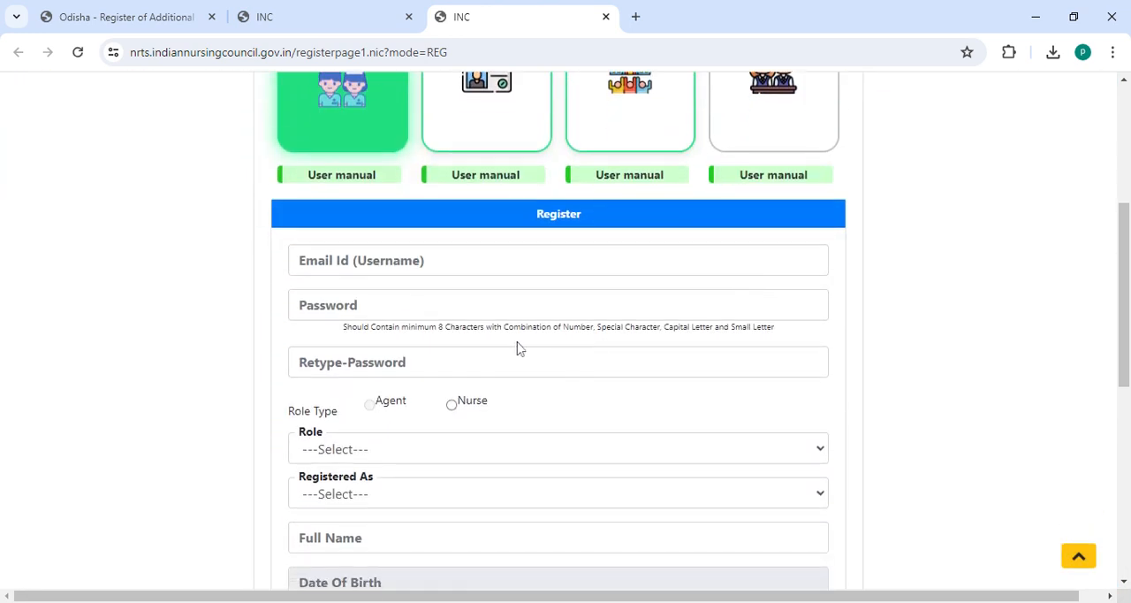
{"action": "scroll", "scroll_direction": "down", "scroll_amount": 3}
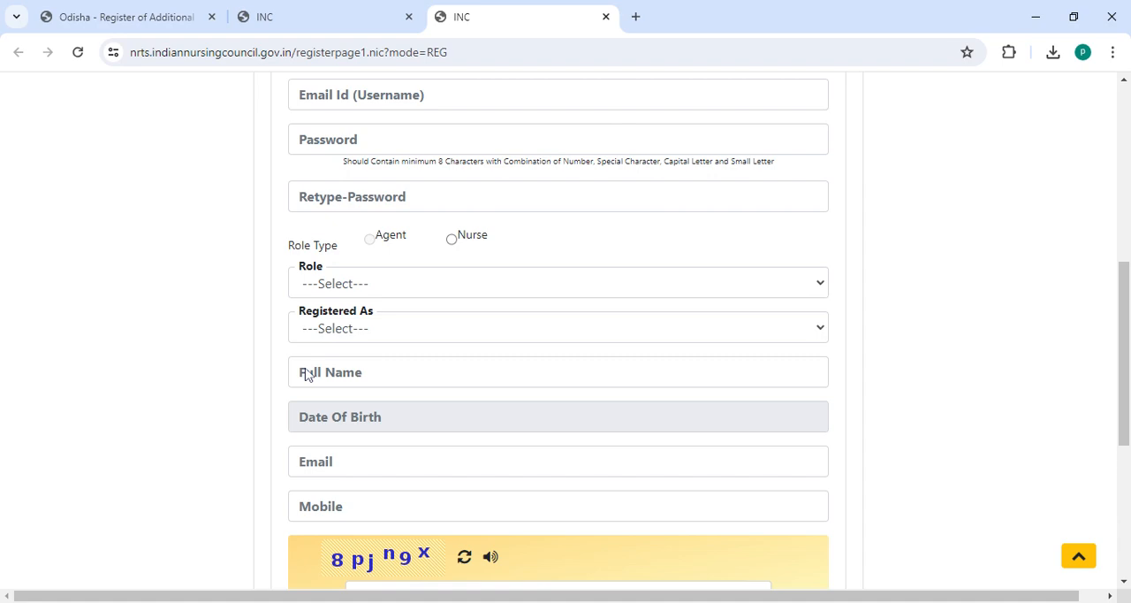
{"action": "scroll", "scroll_direction": "down", "scroll_amount": 3}
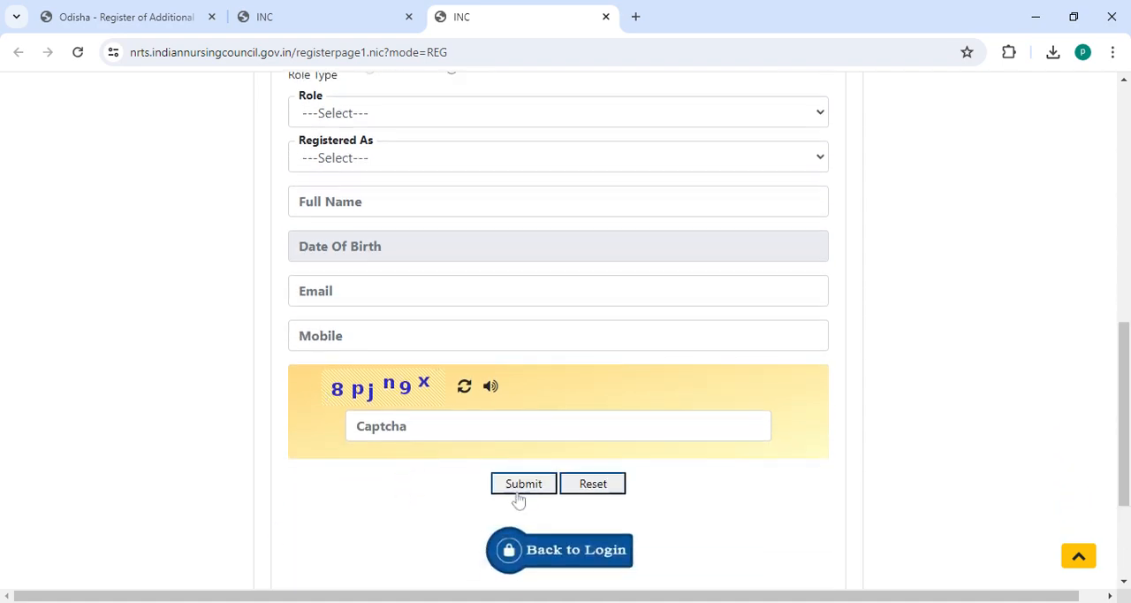
Review the Nursing Council login page, then return to the Wikiprocedure Apply Online steps.
{"action": "left_click", "coordinate": [559, 548]}
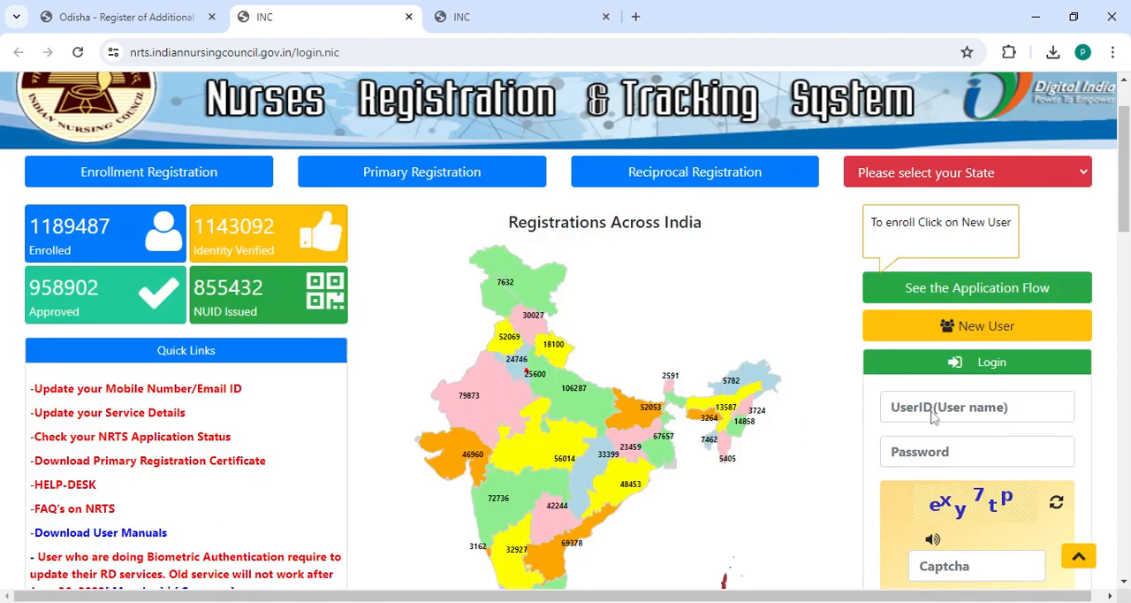
{"action": "scroll", "scroll_direction": "down", "scroll_amount": 3}
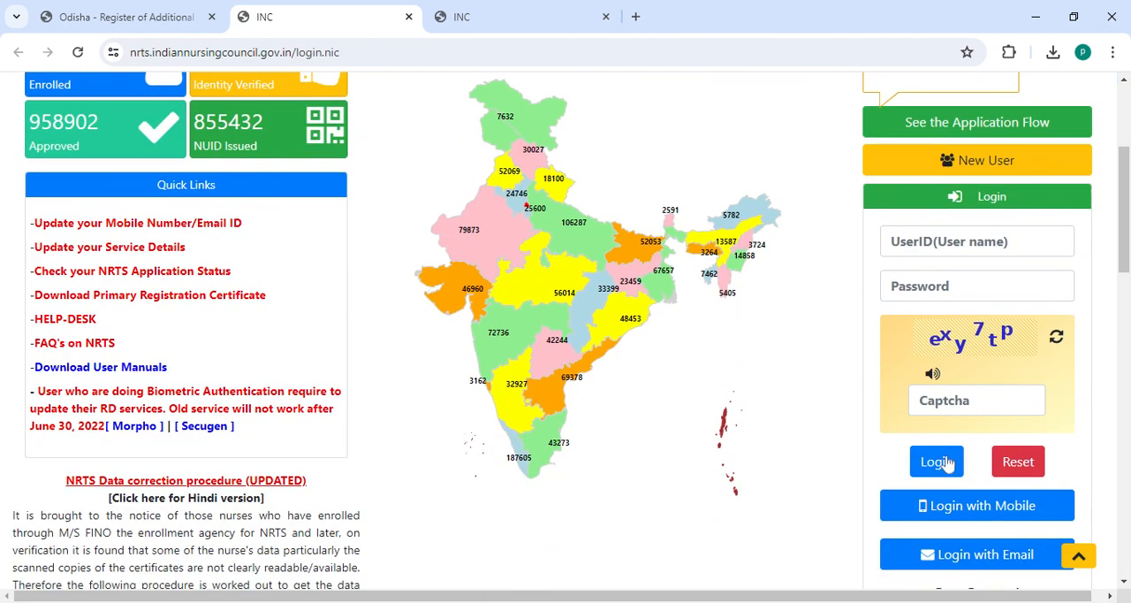
{"action": "left_click", "coordinate": [124, 16]}
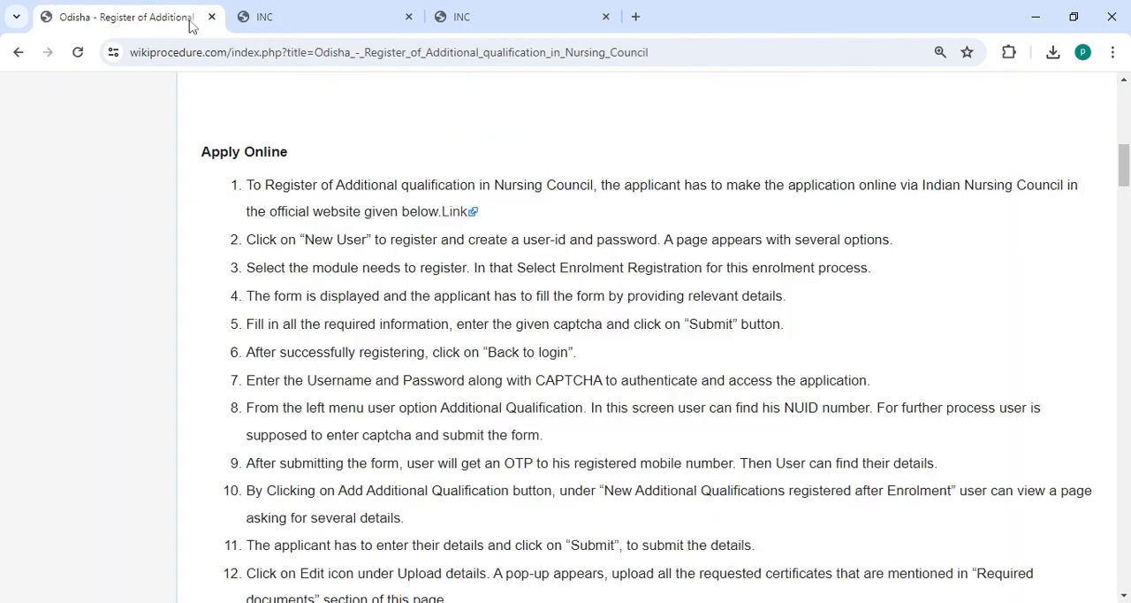
{"action": "scroll", "scroll_direction": "down", "scroll_amount": 3}
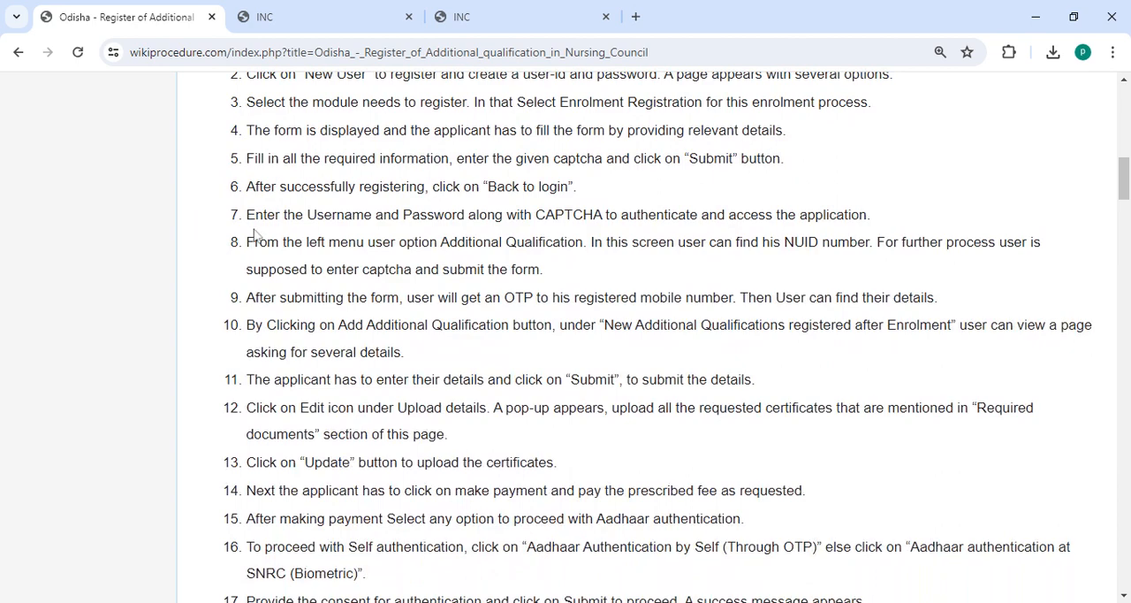
{"action": "scroll", "scroll_direction": "down", "scroll_amount": 3}
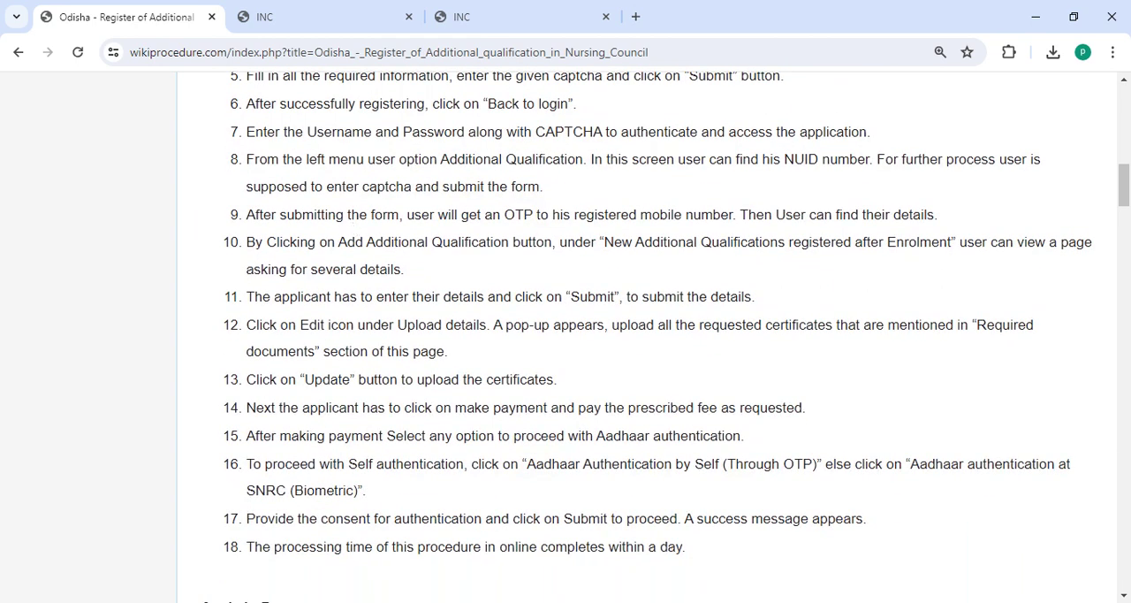
{"action": "mouse_move", "coordinate": [698, 212]}
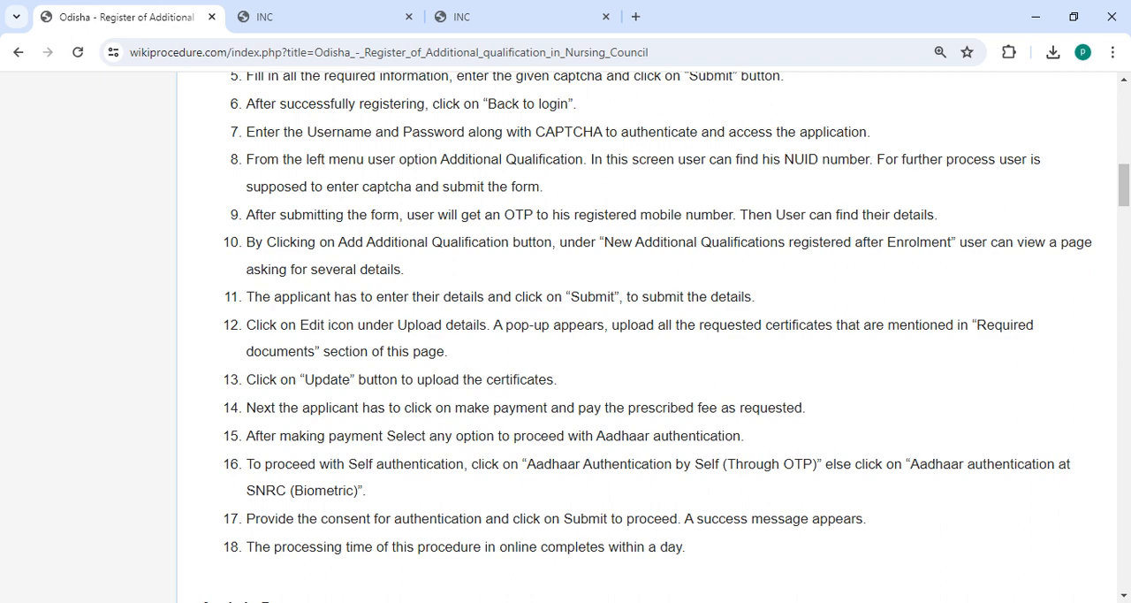
{"action": "scroll", "scroll_direction": "down", "scroll_amount": 3}
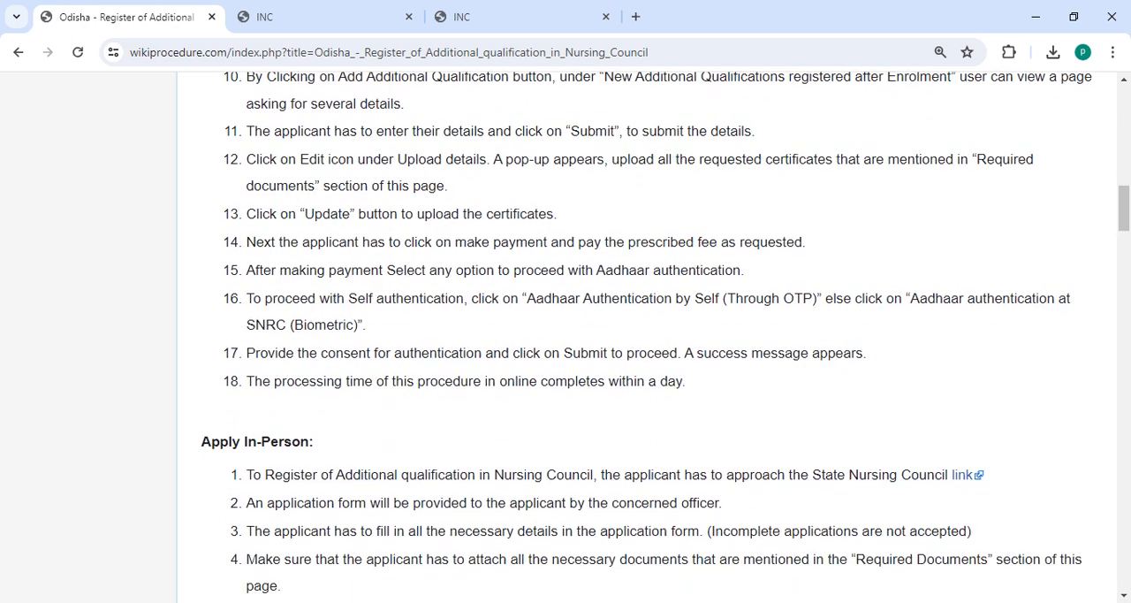
{"action": "mouse_move", "coordinate": [375, 284]}
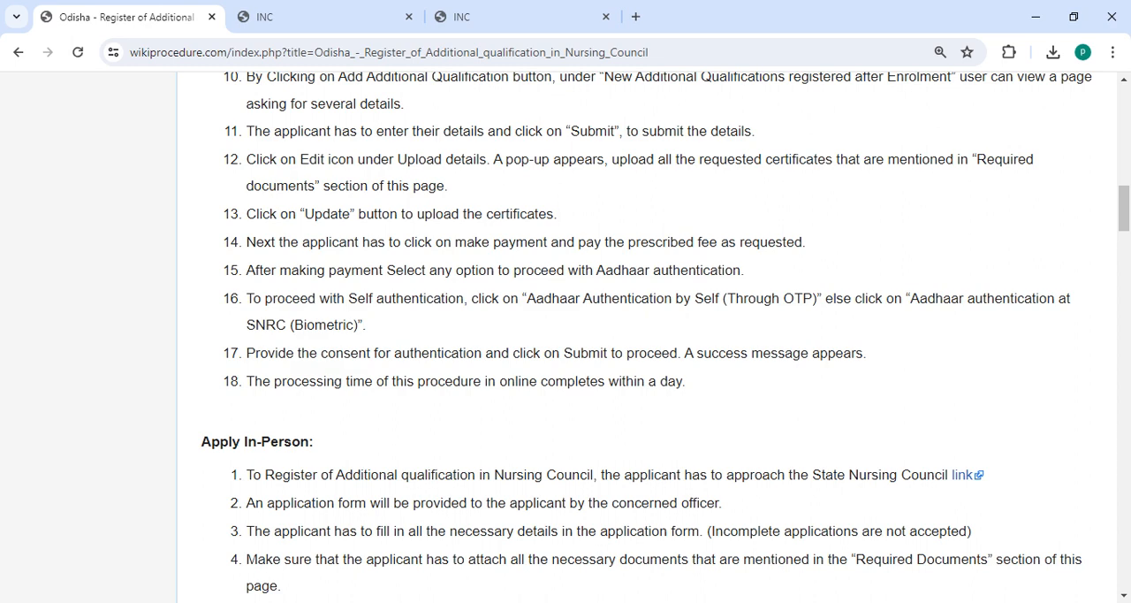
{"action": "scroll", "scroll_direction": "down", "scroll_amount": 3}
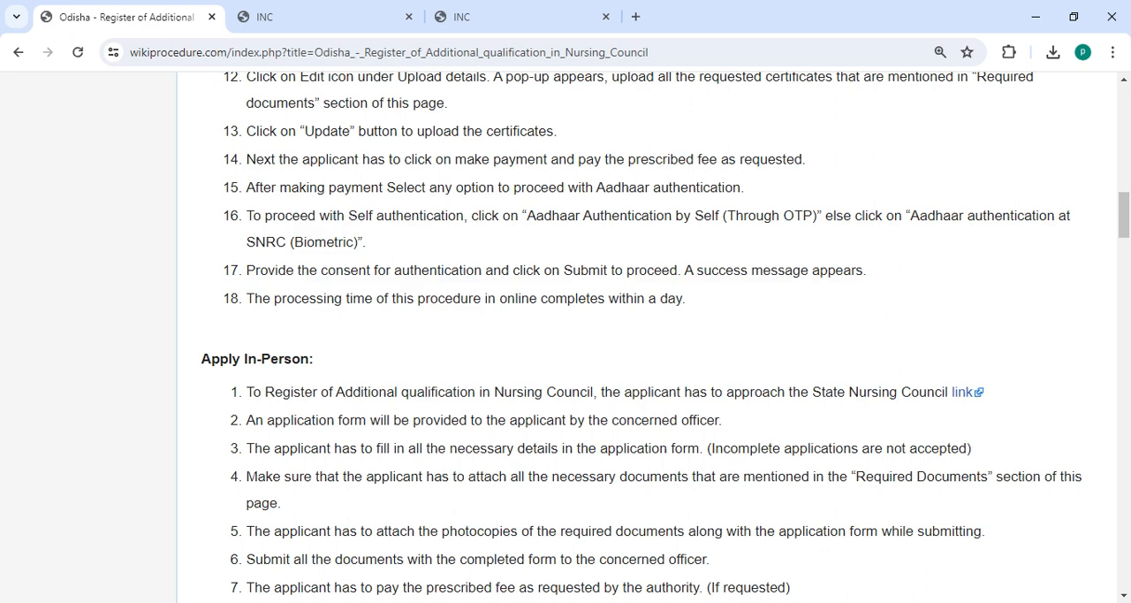
{"action": "mouse_move", "coordinate": [693, 314]}
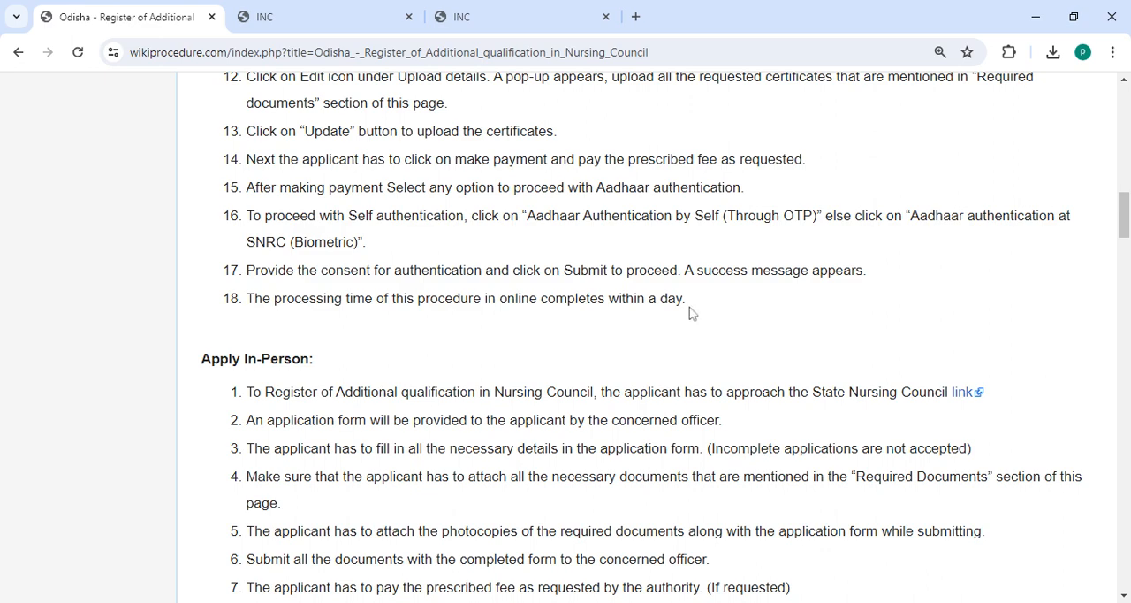
{"action": "scroll", "scroll_direction": "down", "scroll_amount": 3}
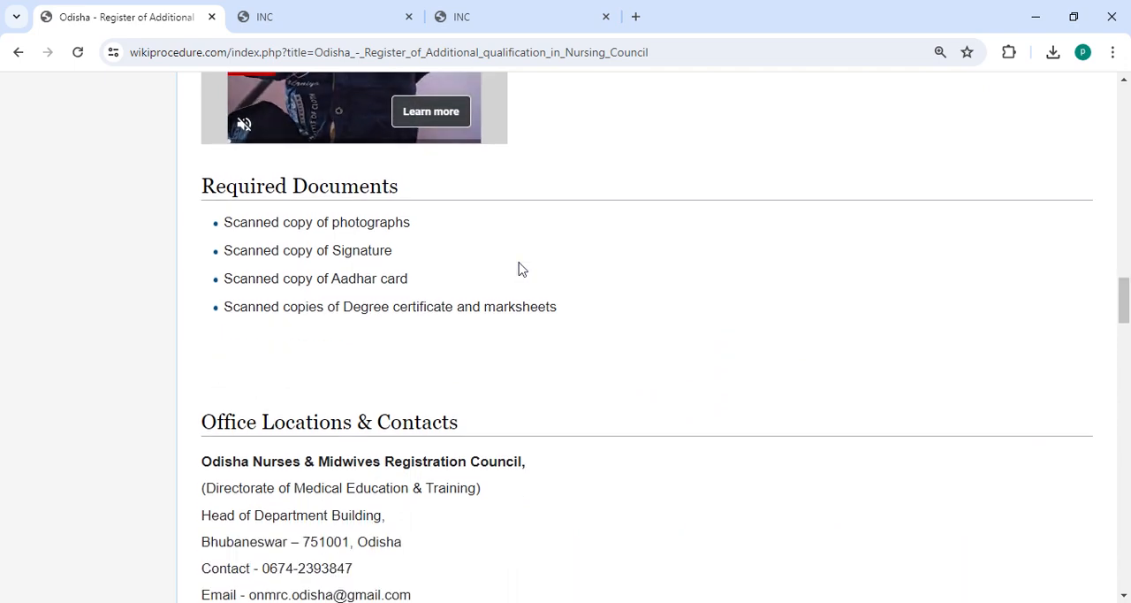
{"action": "scroll", "scroll_direction": "down", "scroll_amount": 3}
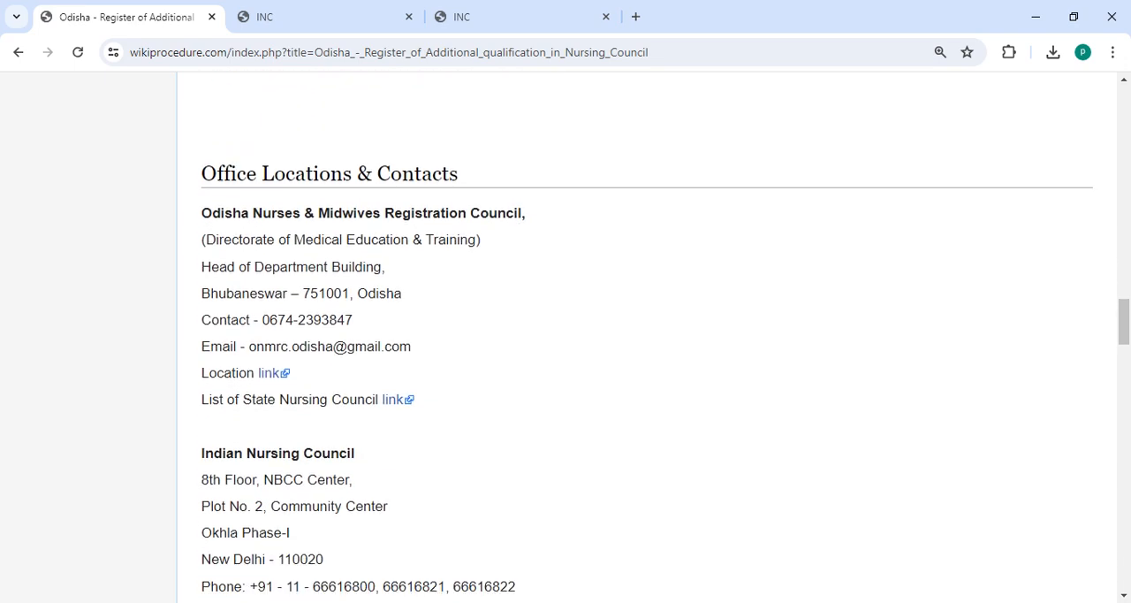
{"action": "scroll", "scroll_direction": "down", "scroll_amount": 3}
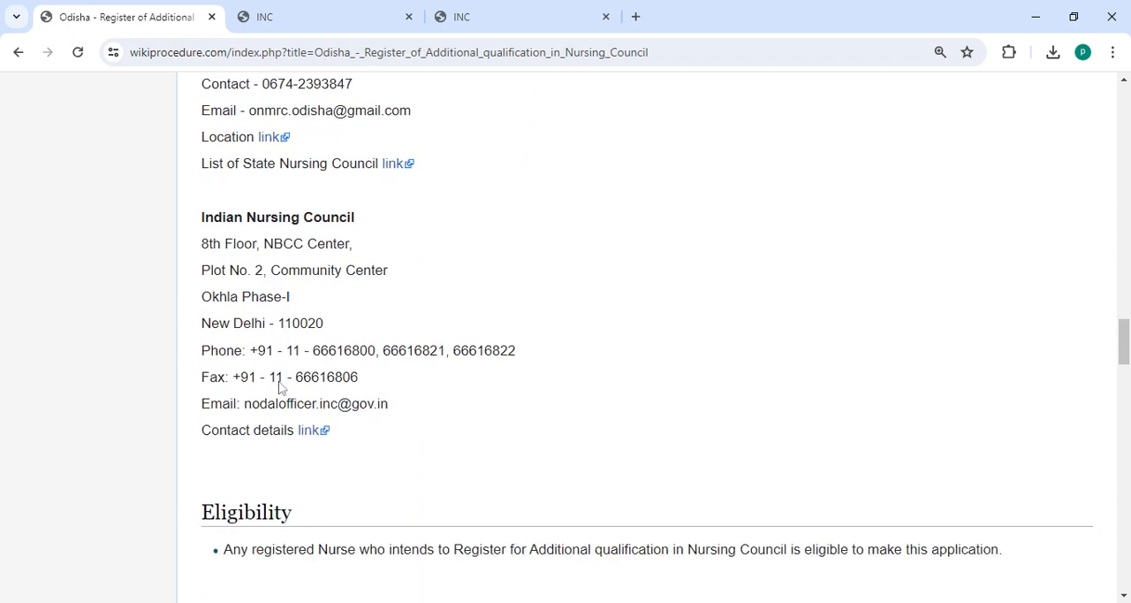
{"action": "scroll", "scroll_direction": "down", "scroll_amount": 3}
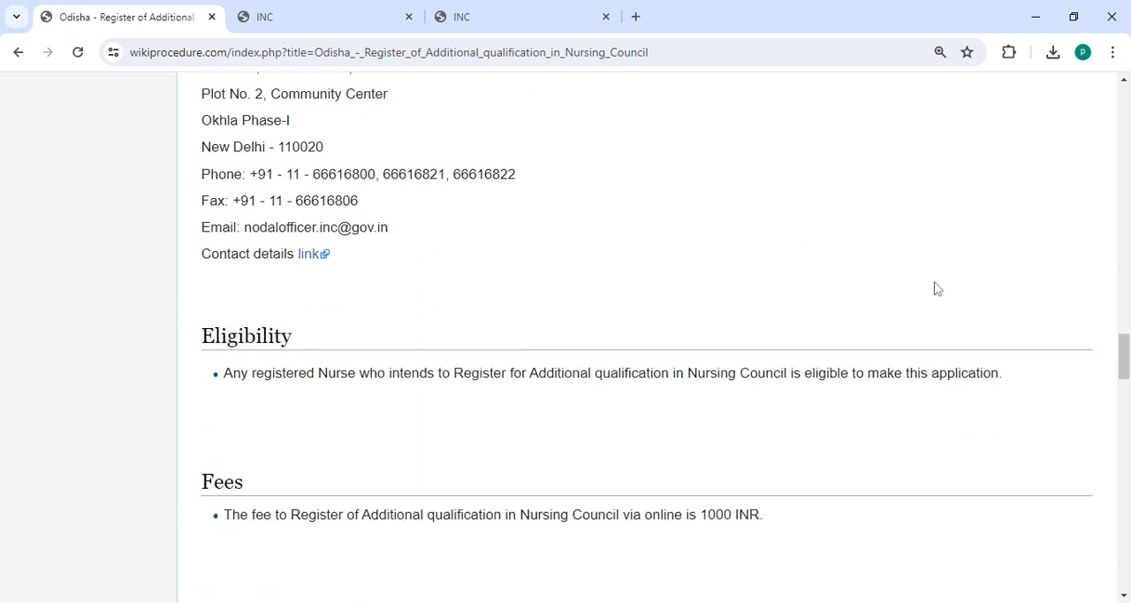
{"action": "scroll", "scroll_direction": "down", "scroll_amount": 3}
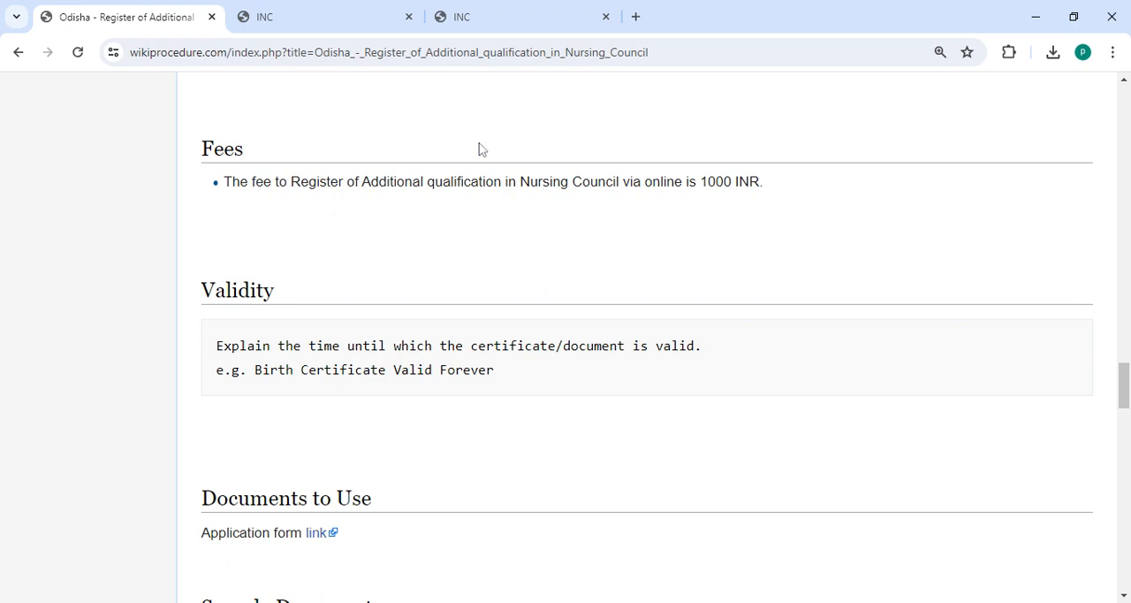
{"action": "mouse_move", "coordinate": [870, 191]}
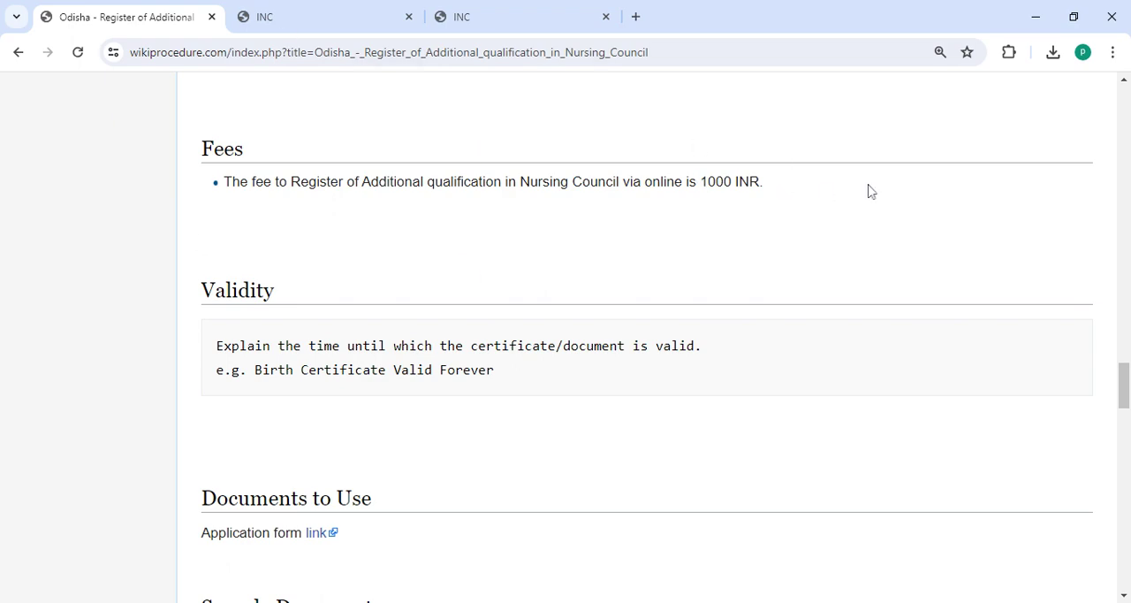
{"action": "scroll", "scroll_direction": "down", "scroll_amount": 3}
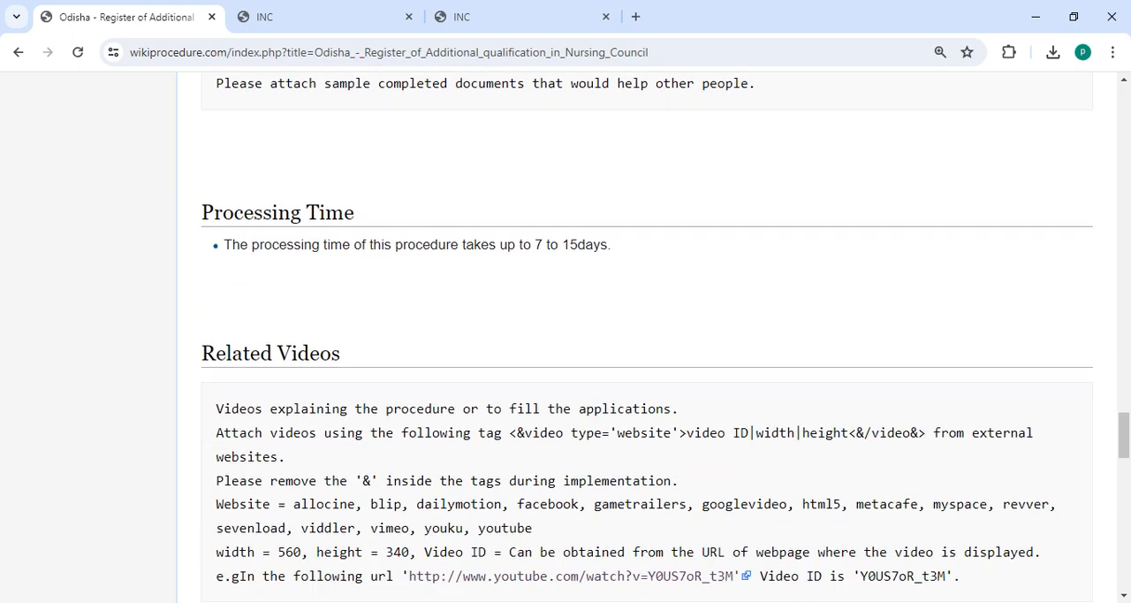
{"action": "scroll", "scroll_direction": "up", "scroll_amount": 3}
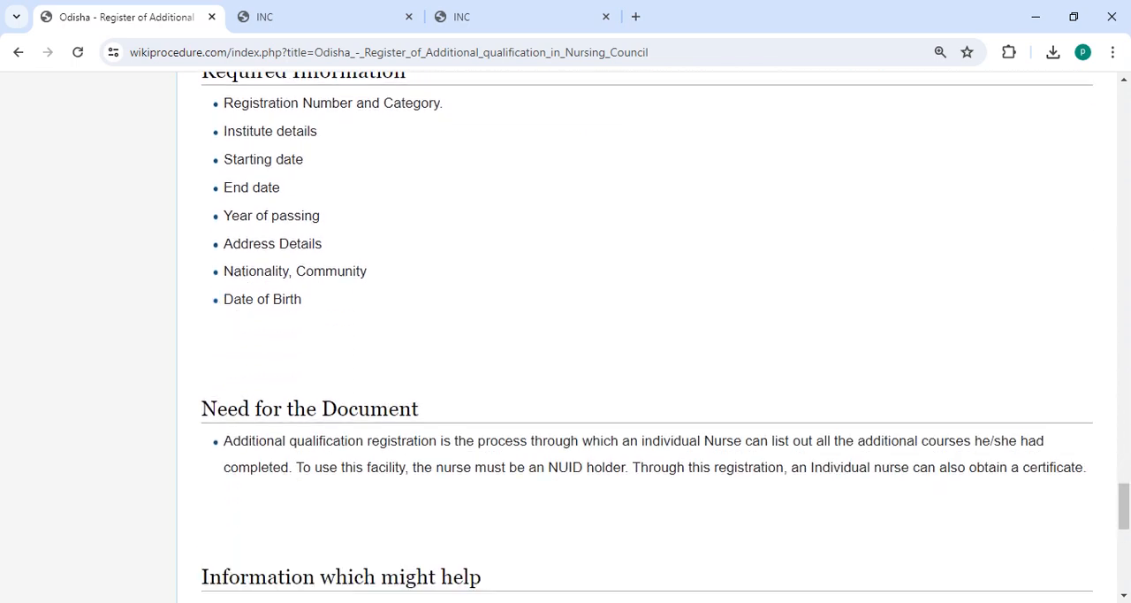
{"action": "scroll", "scroll_direction": "down", "scroll_amount": 3}
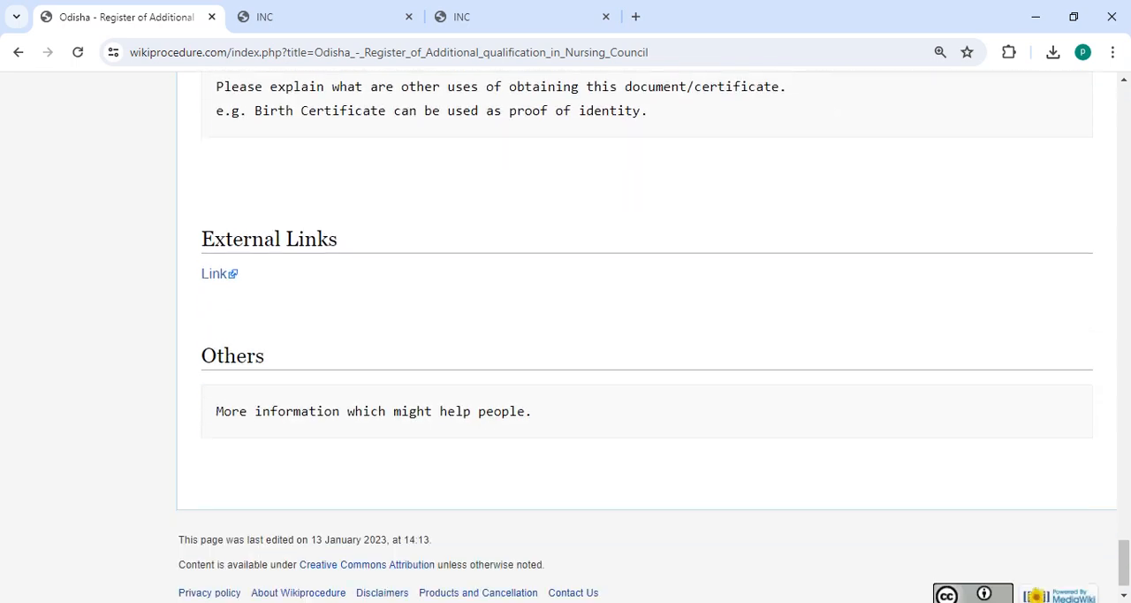
{"action": "scroll", "scroll_direction": "down", "scroll_amount": 3}
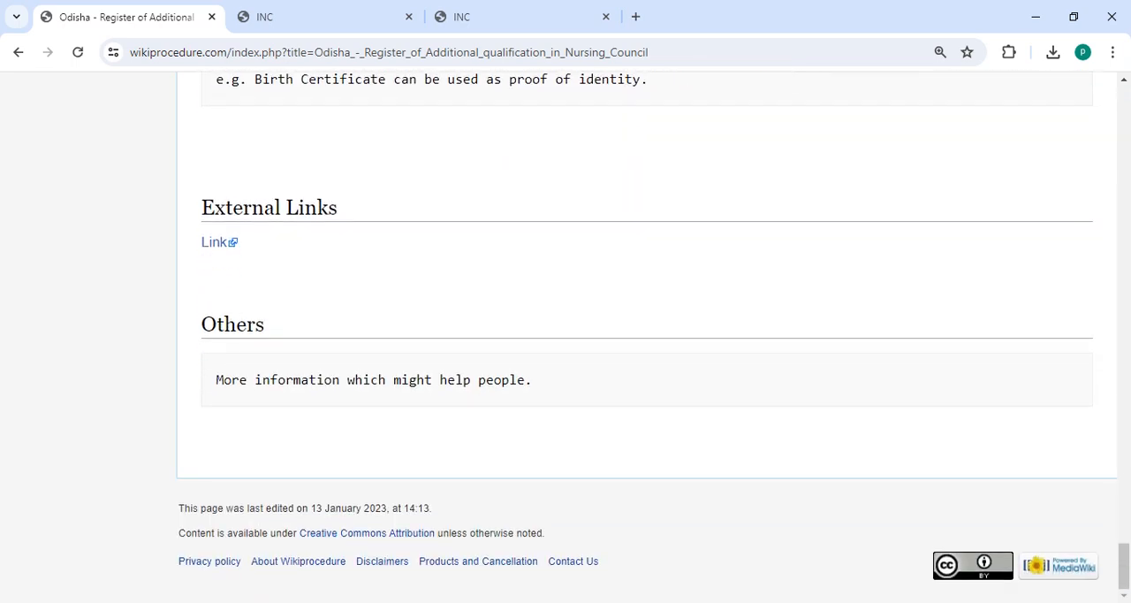
{"action": "mouse_move", "coordinate": [751, 372]}
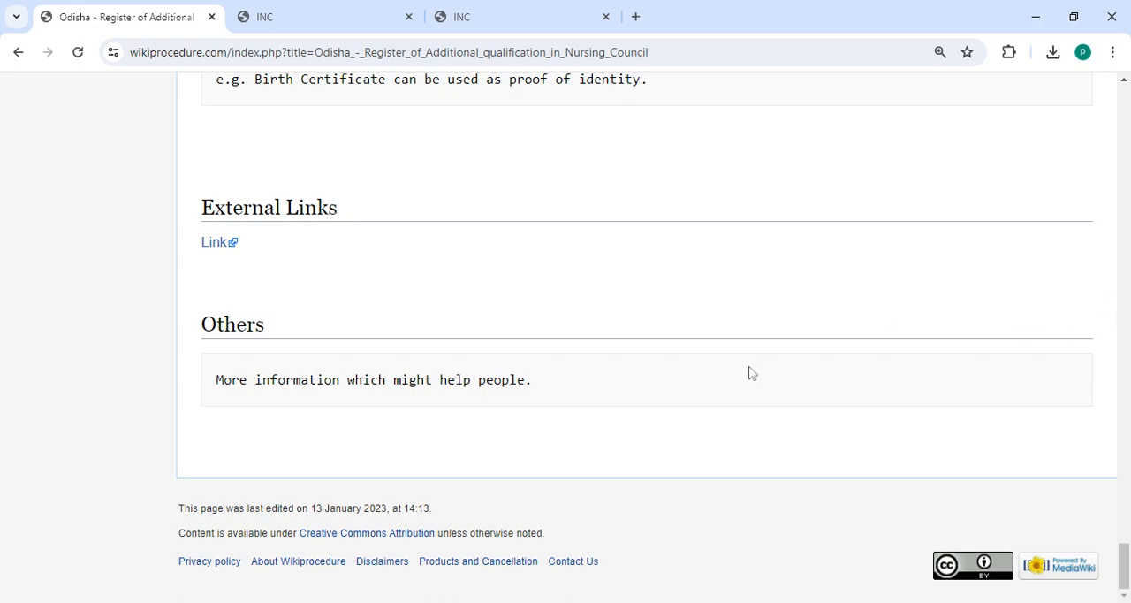